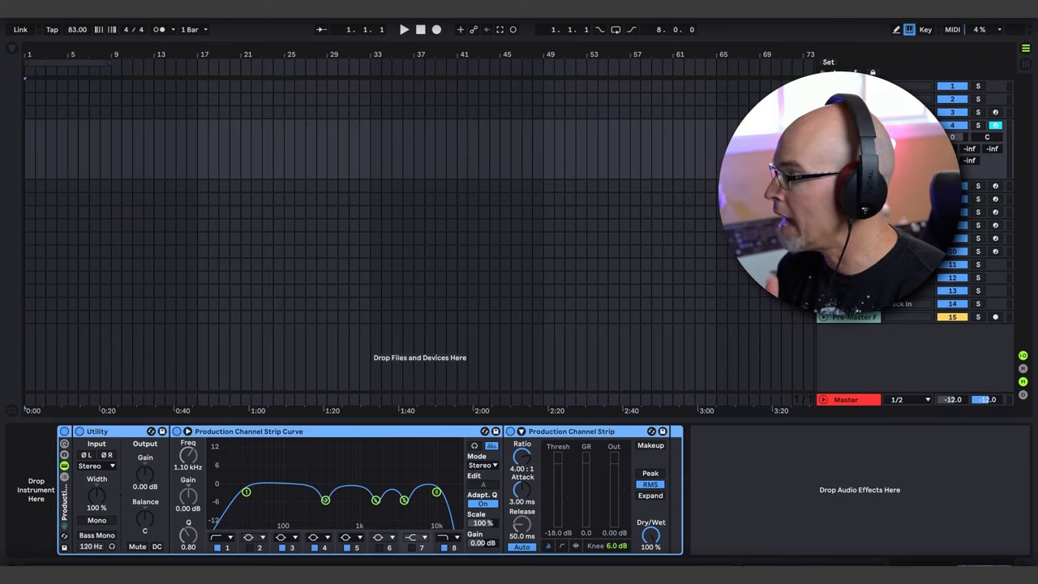
Step: Show the Browser's Synths collection to browse instruments
{"action": "left_click", "coordinate": [13, 50]}
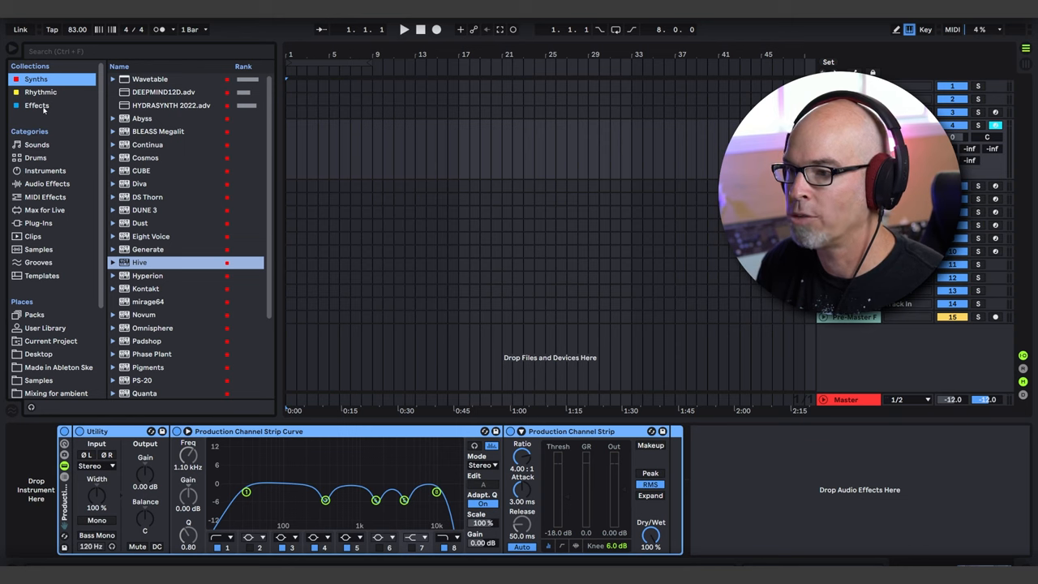
Step: Load the Stepic sequencer from the Rhythmic collection onto the track
{"action": "left_click", "coordinate": [41, 90]}
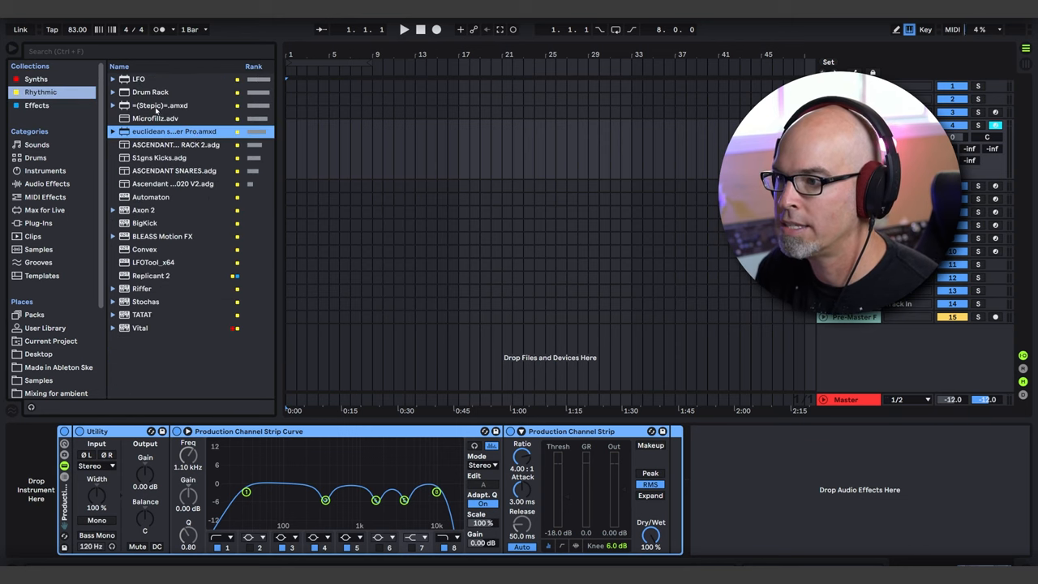
{"action": "left_click", "coordinate": [159, 103]}
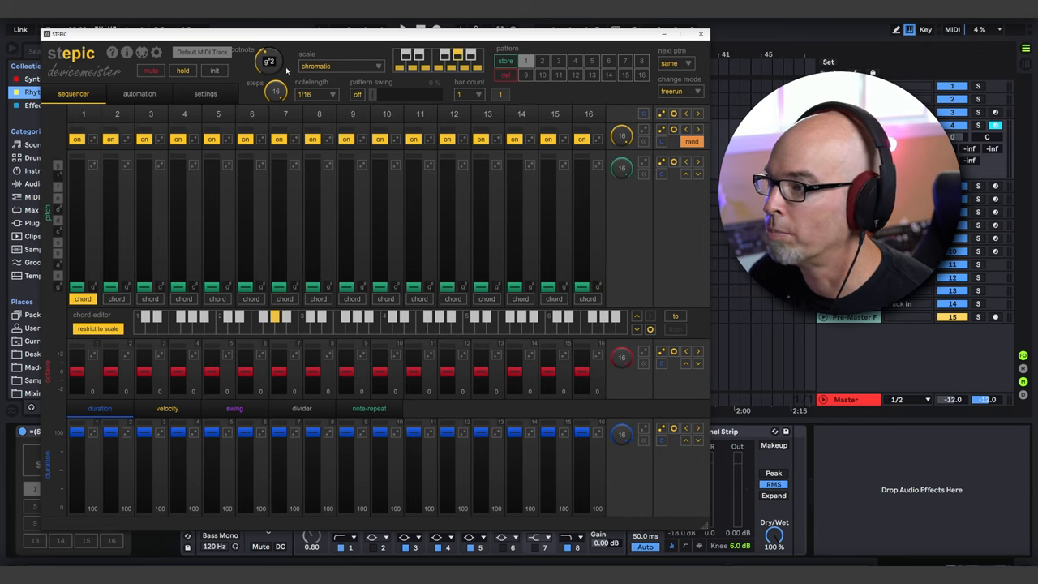
Step: Set Stepic's scale to natural minor and shape the step pitches of the pattern
{"action": "left_click", "coordinate": [341, 65]}
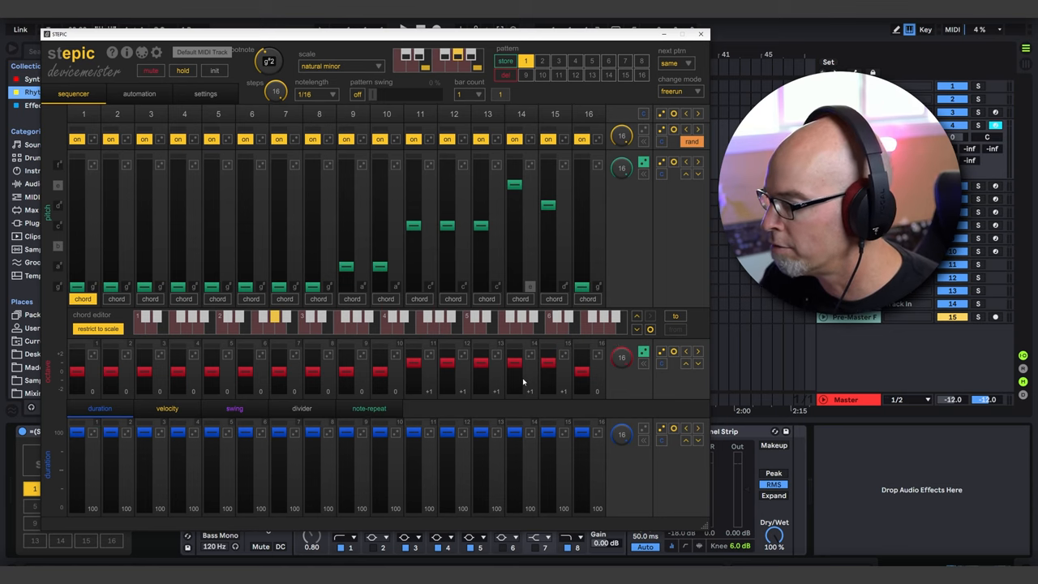
{"action": "left_click", "coordinate": [167, 409]}
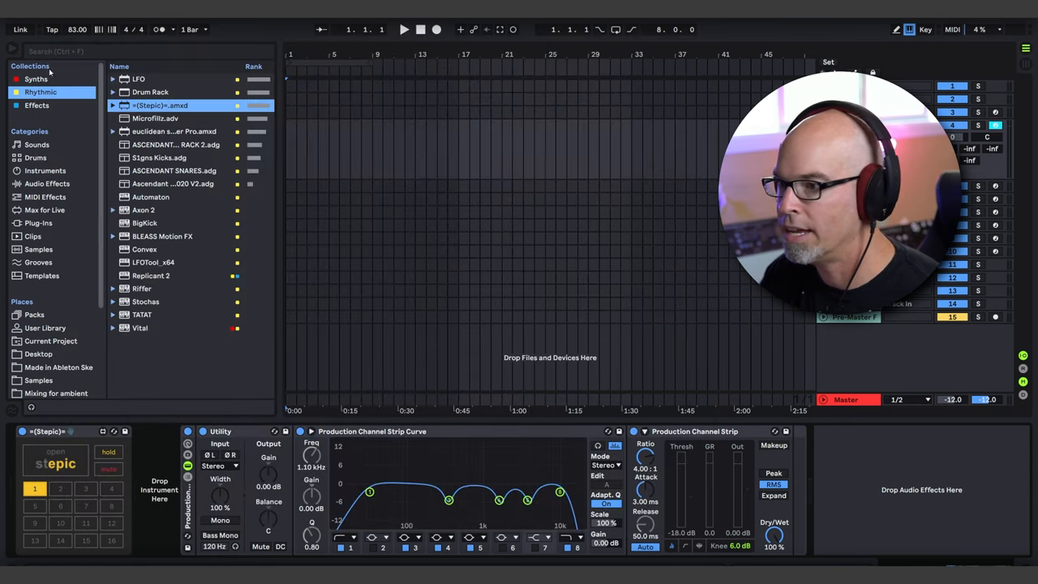
Step: Load the Hive synth from the Synths collection onto the track
{"action": "left_click", "coordinate": [35, 78]}
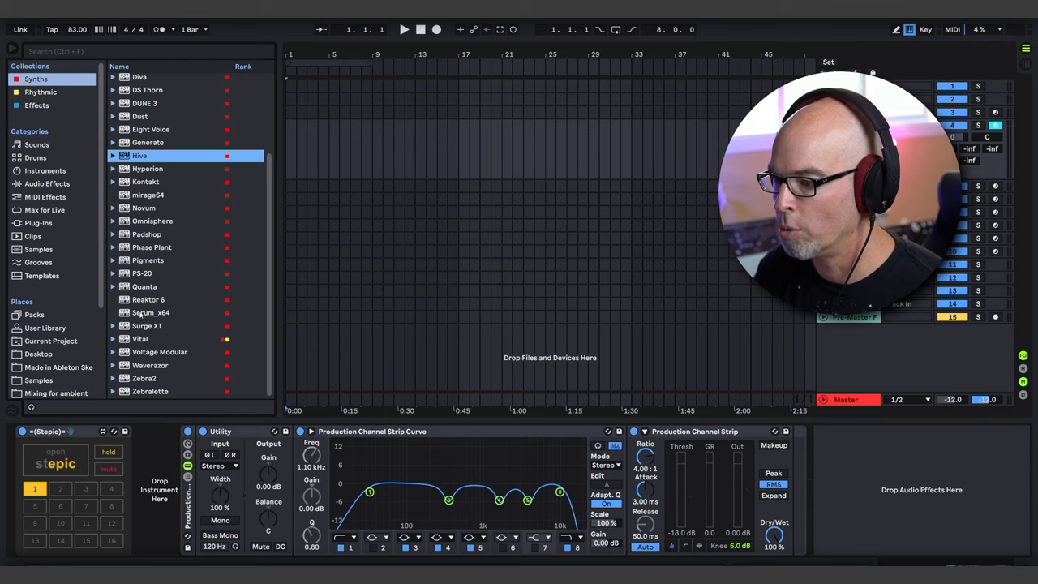
{"action": "double_click", "coordinate": [151, 311]}
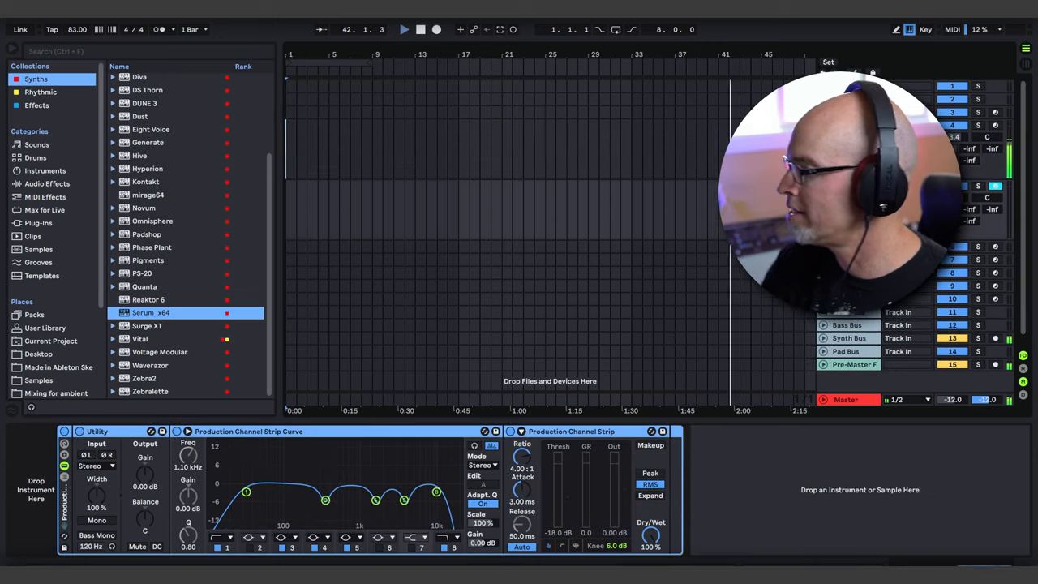
{"action": "left_click", "coordinate": [960, 207]}
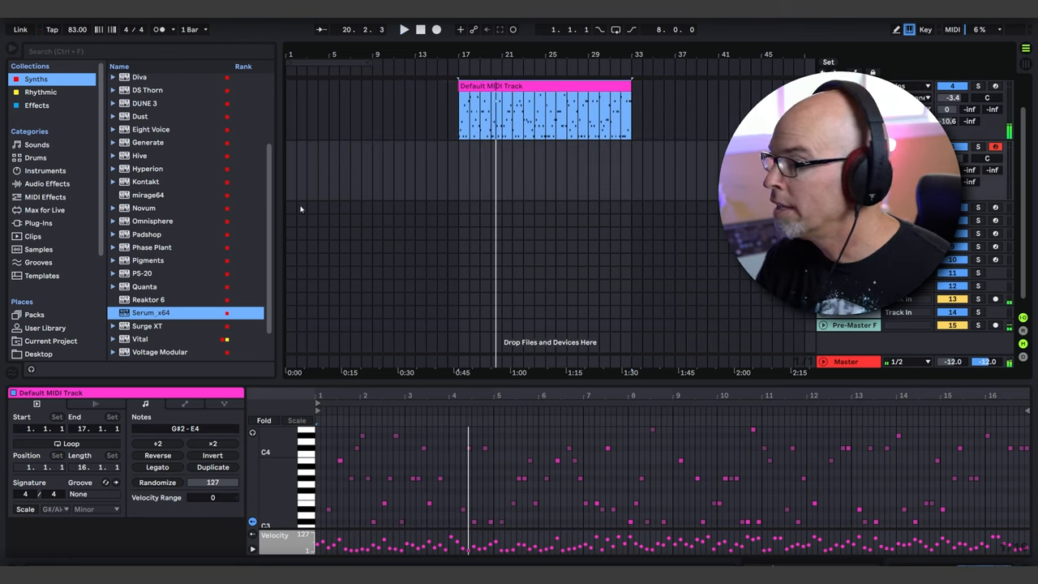
Step: Bring up the Rhythmic collection for the Euclidean Sequencer Pro device
{"action": "left_click", "coordinate": [39, 91]}
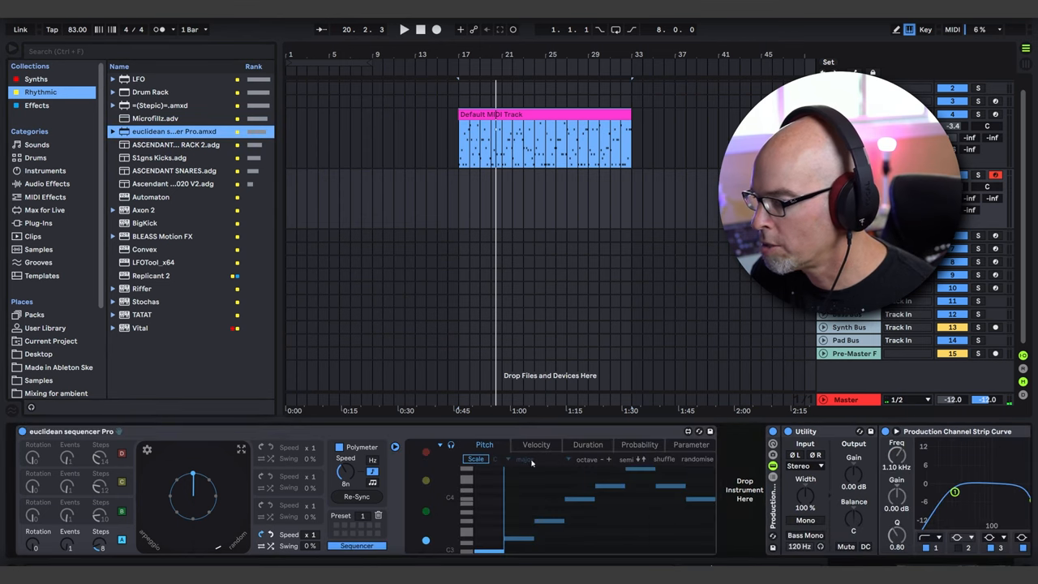
Step: Enable Scale on Euclidean Sequencer Pro's pitch lane and choose the minor scale
{"action": "left_click", "coordinate": [475, 459]}
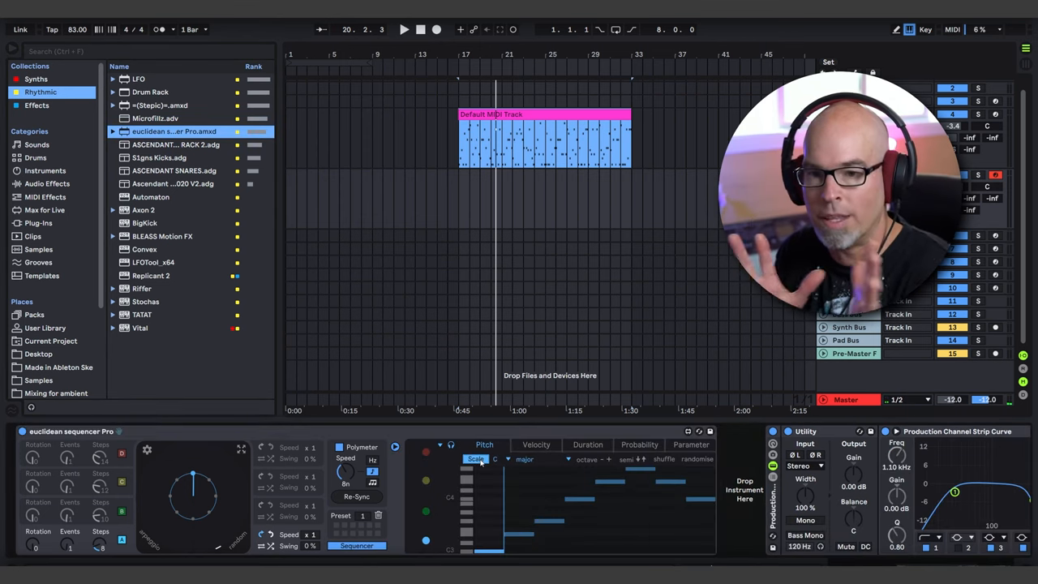
{"action": "left_click", "coordinate": [496, 459]}
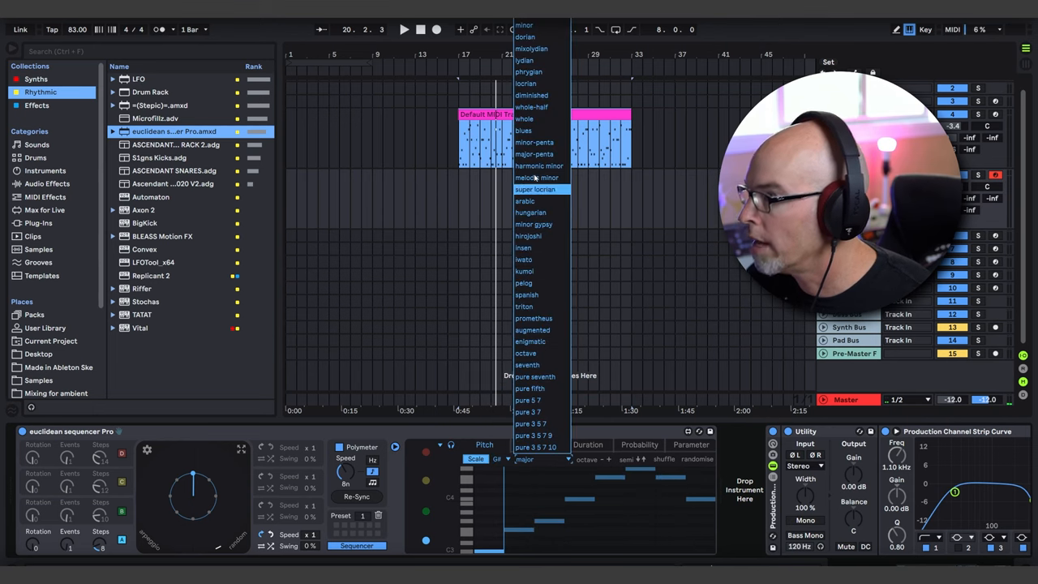
{"action": "left_click", "coordinate": [522, 25]}
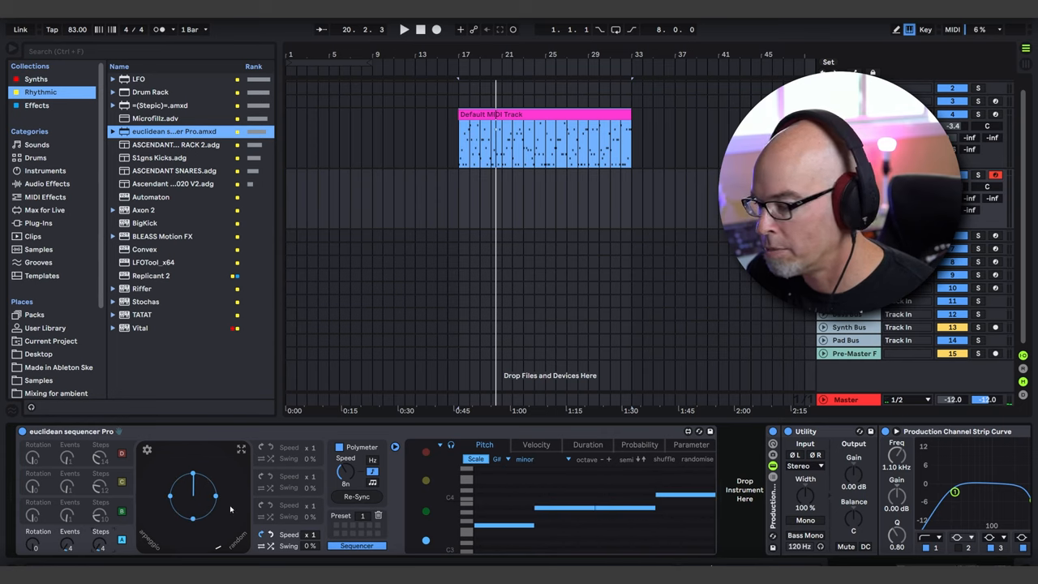
{"action": "left_click", "coordinate": [697, 459]}
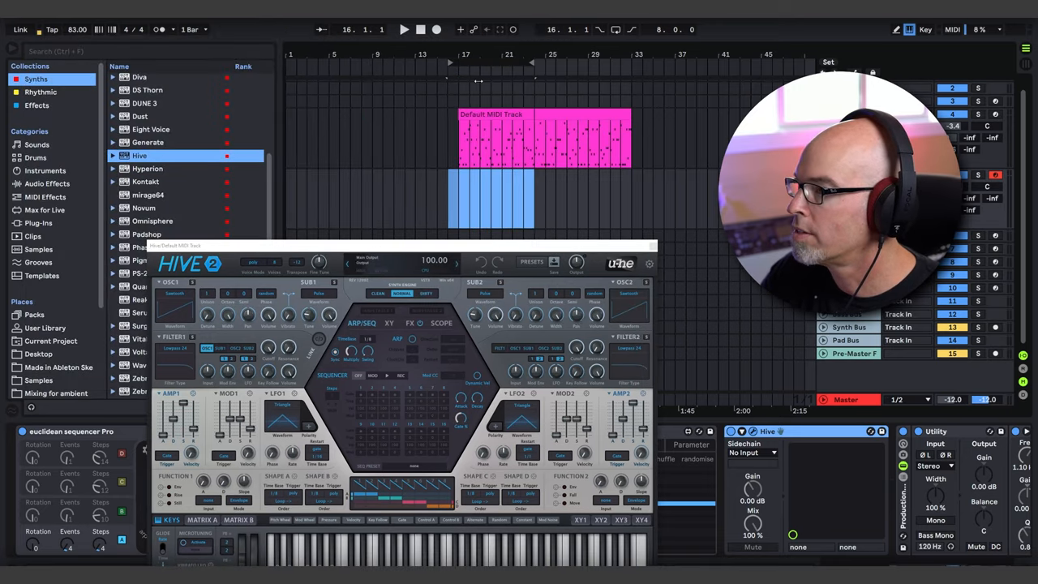
Step: Load Hive after the Euclidean sequencer and show its editor window
{"action": "left_click", "coordinate": [404, 29]}
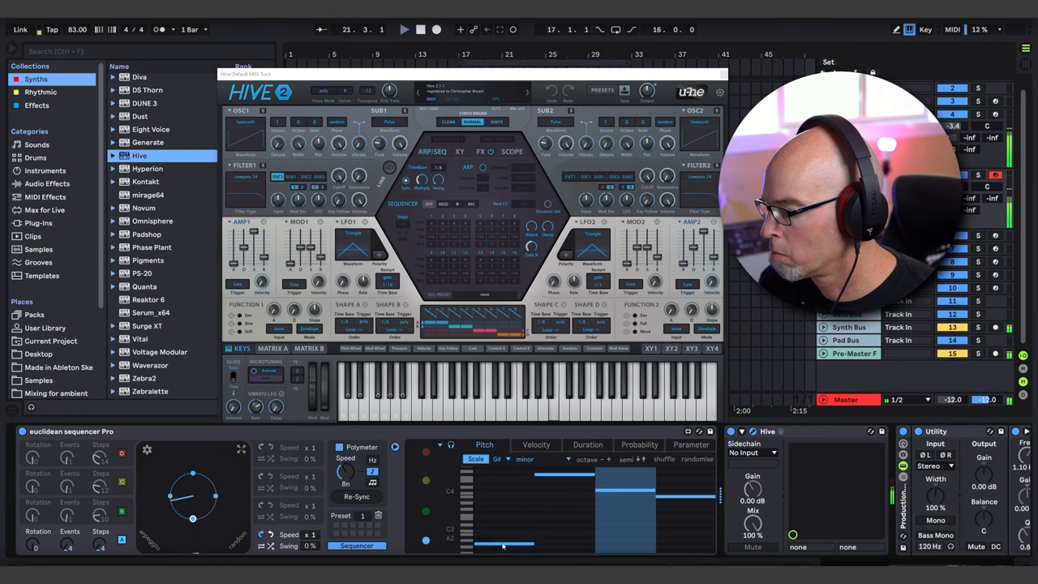
{"action": "left_click", "coordinate": [695, 459]}
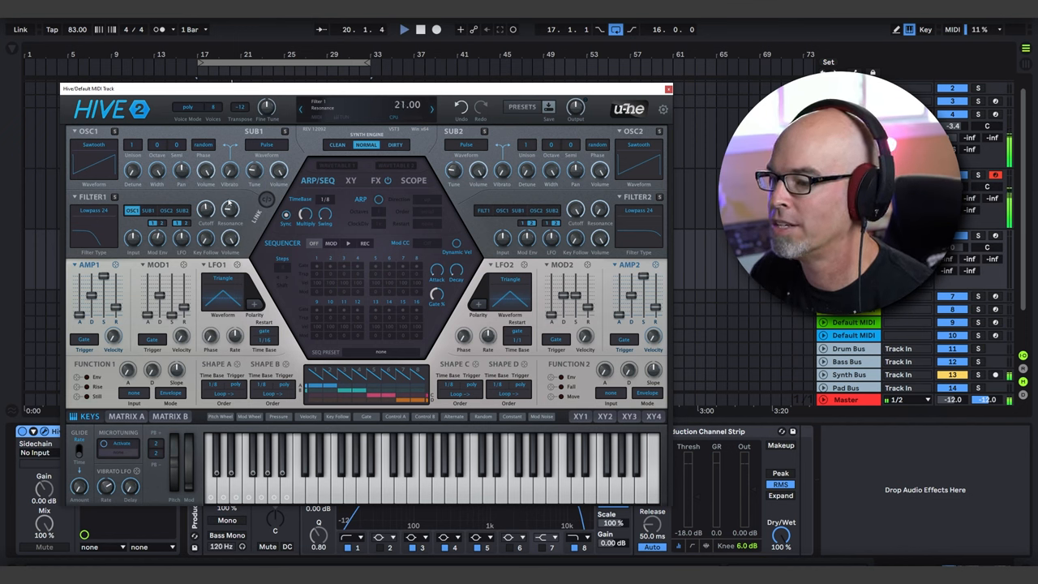
Step: Raise one Hive knob to fine-tune the patch's sound
{"action": "left_click_drag", "start_coordinate": [205, 210], "coordinate": [204, 162]}
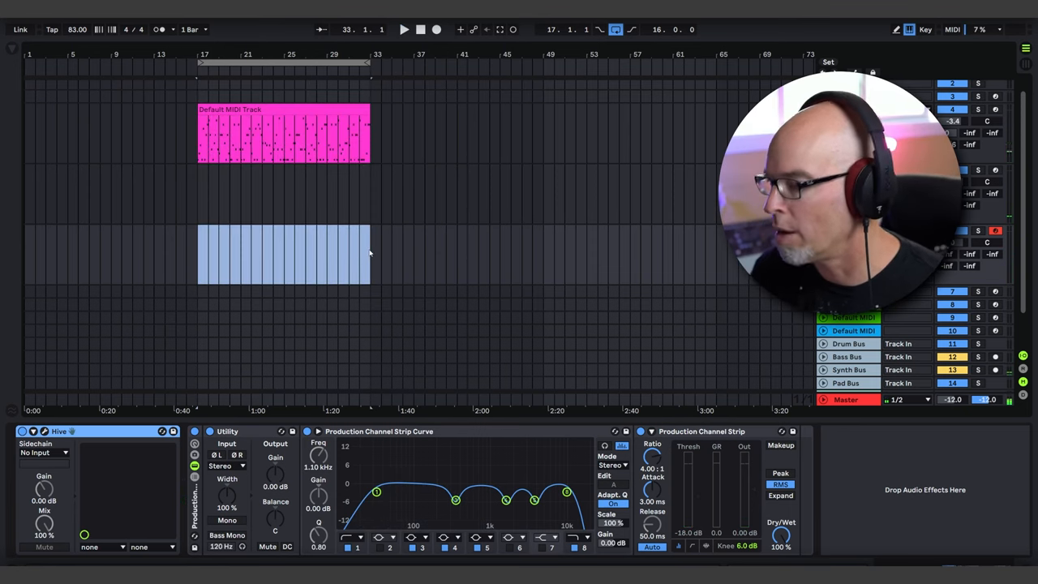
Step: Open the Hive track's 16-bar clip in the MIDI editor and bring up its grid options
{"action": "double_click", "coordinate": [284, 256]}
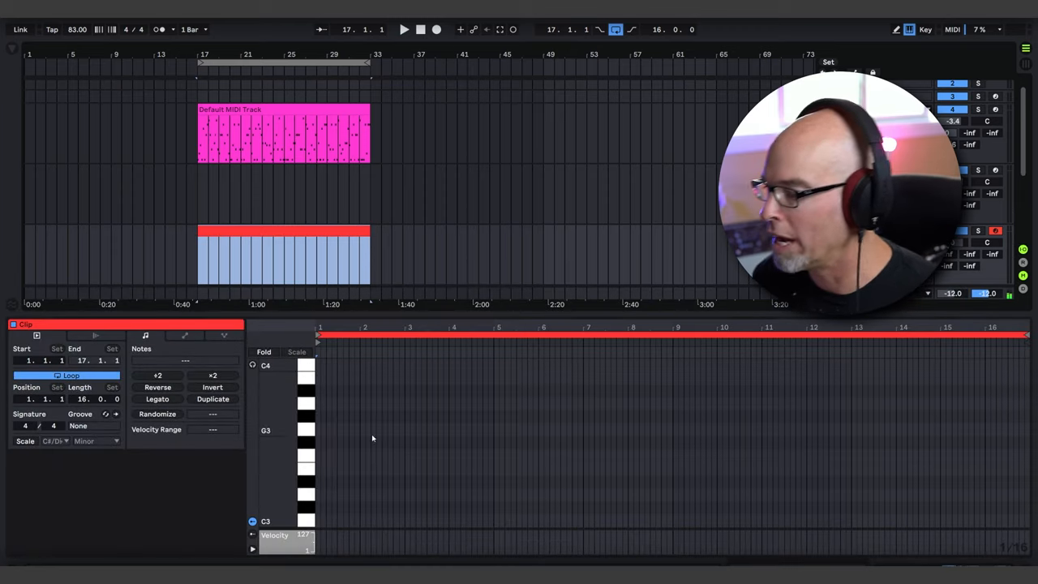
{"action": "right_click", "coordinate": [373, 438]}
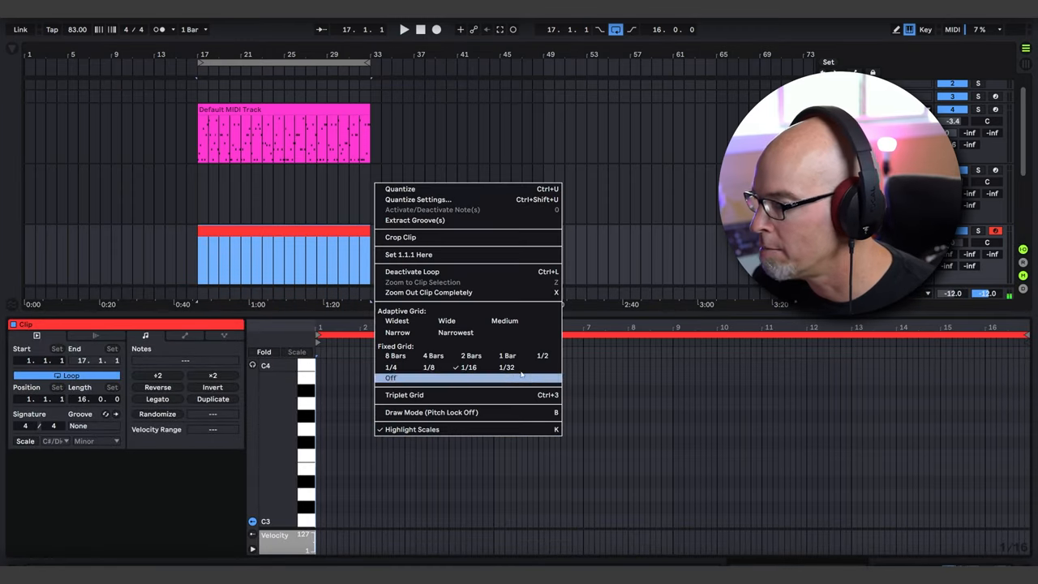
Step: Set the clip editor's Fixed Grid to Off
{"action": "left_click", "coordinate": [391, 377]}
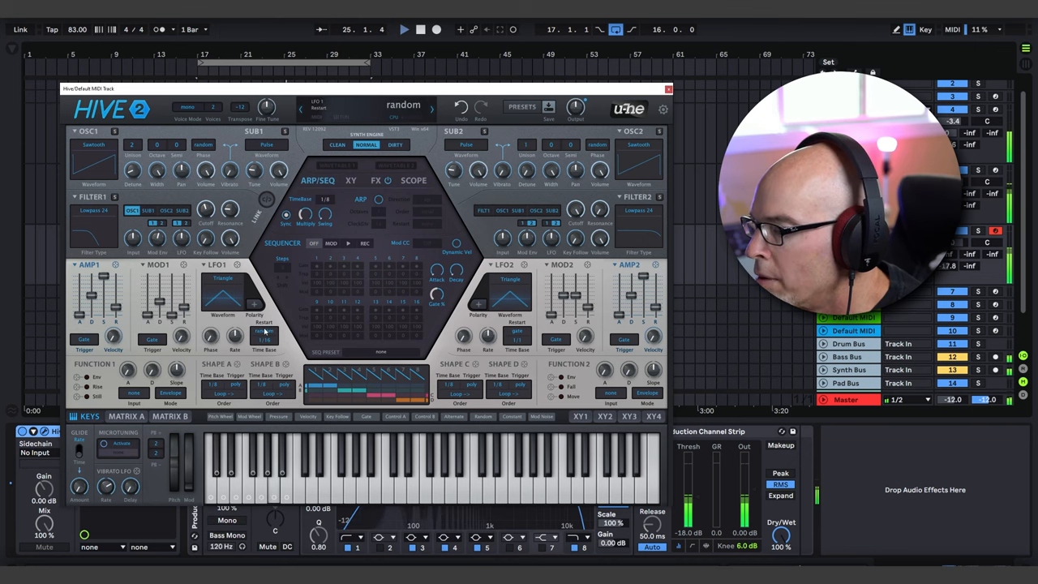
Step: Set Hive's synced rate to 1/16
{"action": "left_click", "coordinate": [266, 331]}
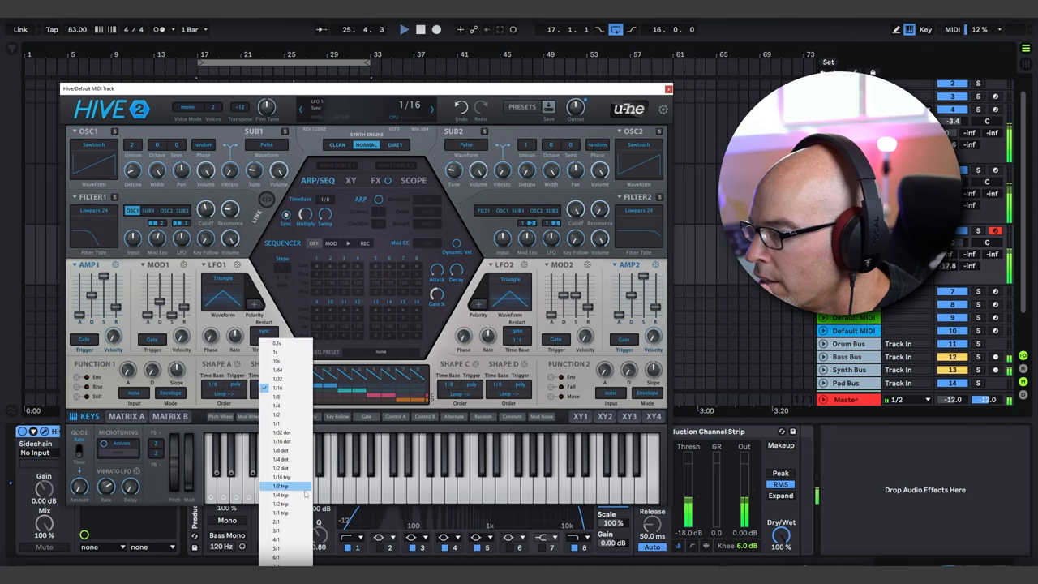
{"action": "left_click", "coordinate": [282, 486]}
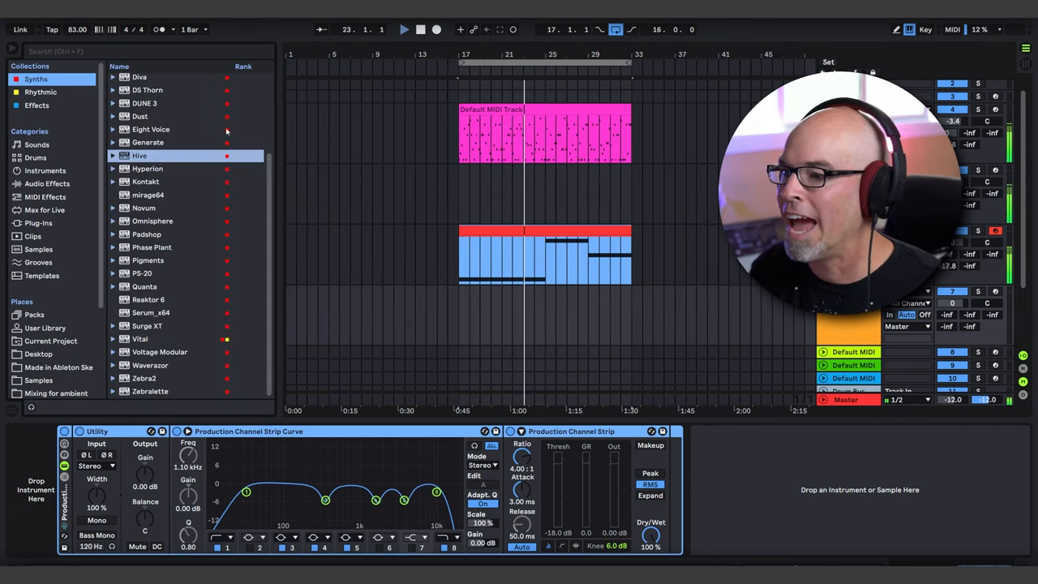
Step: Load euclidean sequencer Pro from the Rhythmic collection onto the new track
{"action": "left_click", "coordinate": [39, 91]}
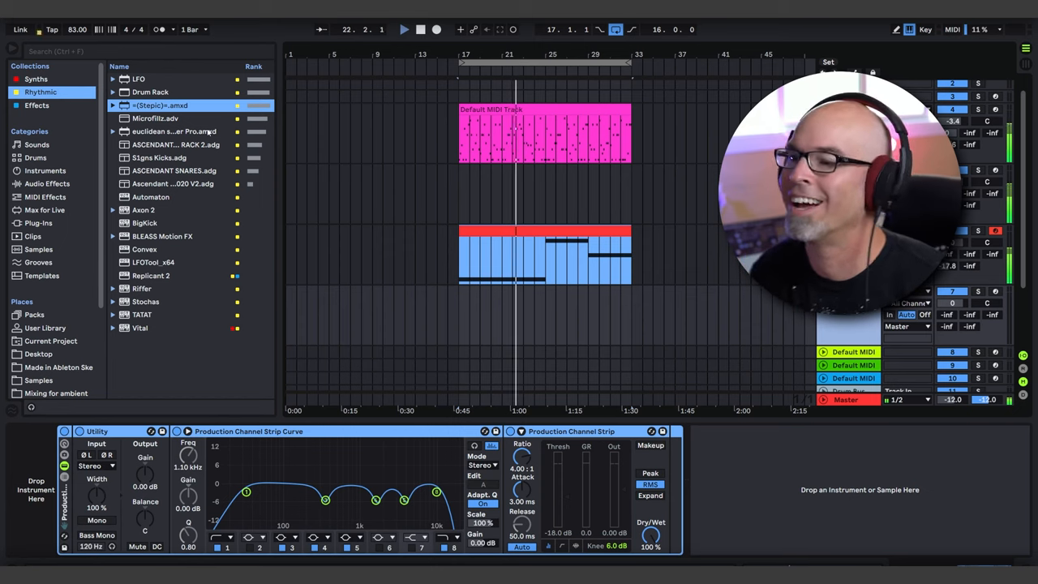
{"action": "left_click", "coordinate": [175, 130]}
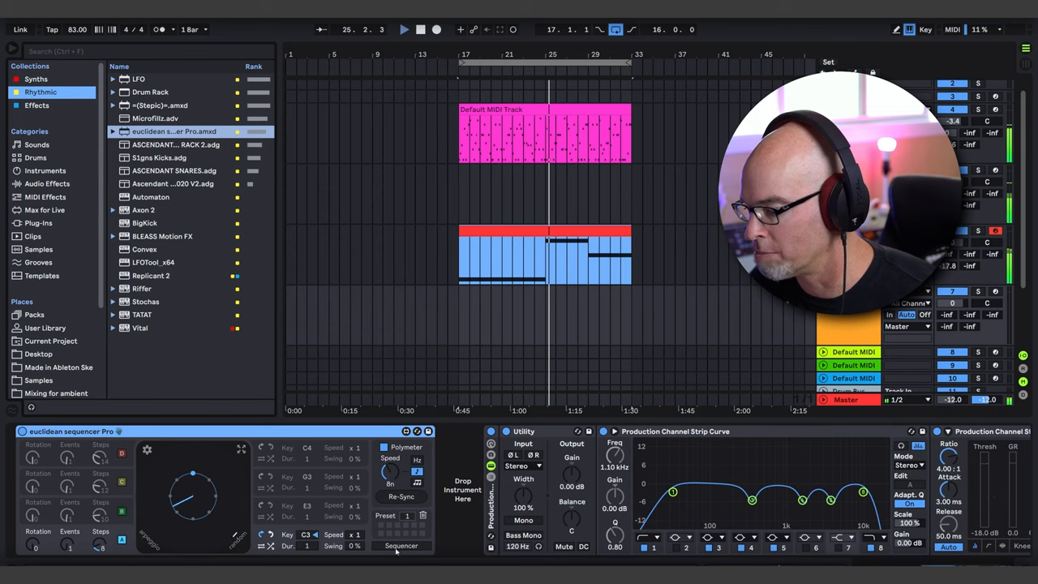
Step: Set the euclidean sequencer Pro pitch scale to minor
{"action": "left_click", "coordinate": [401, 545]}
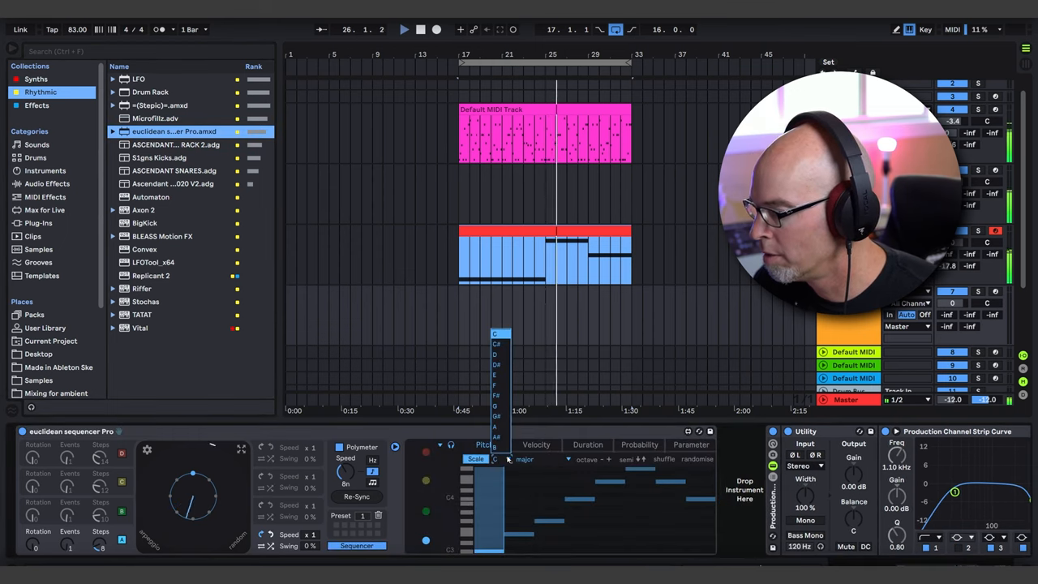
{"action": "left_click", "coordinate": [538, 458]}
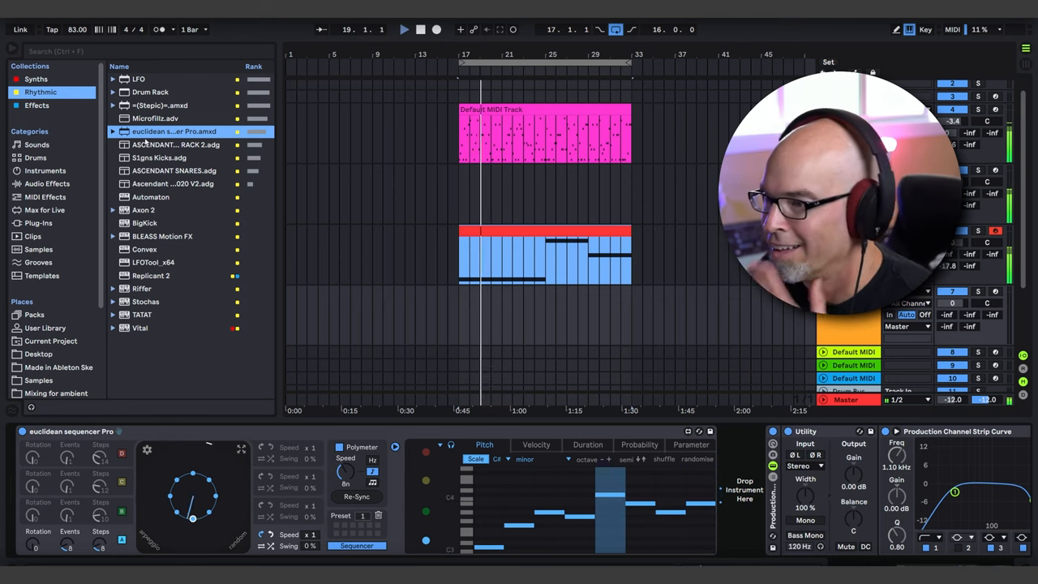
{"action": "left_click", "coordinate": [36, 78]}
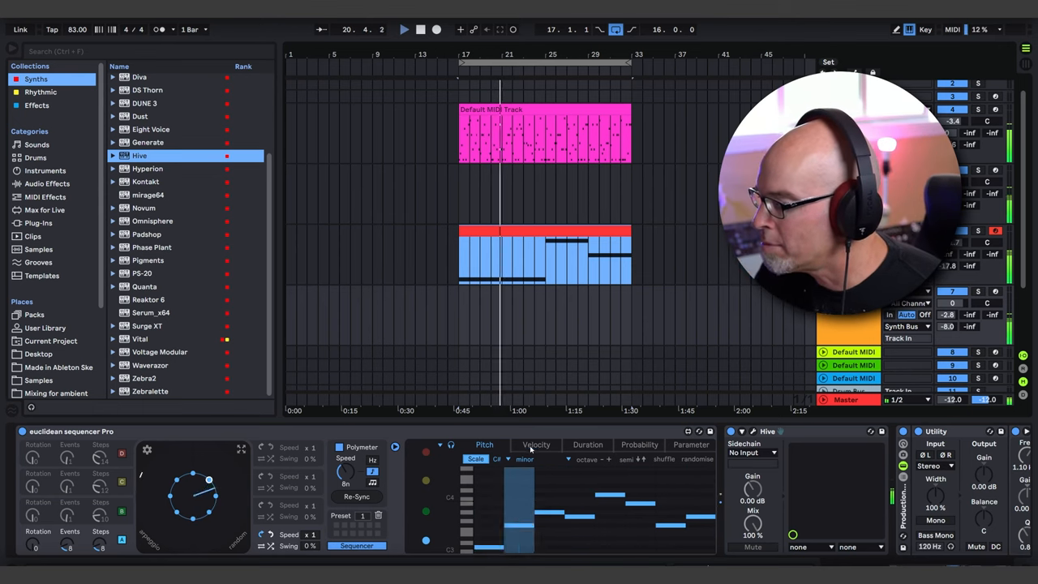
Step: Select the Hive device that follows euclidean sequencer Pro in the track's chain
{"action": "left_click", "coordinate": [535, 445]}
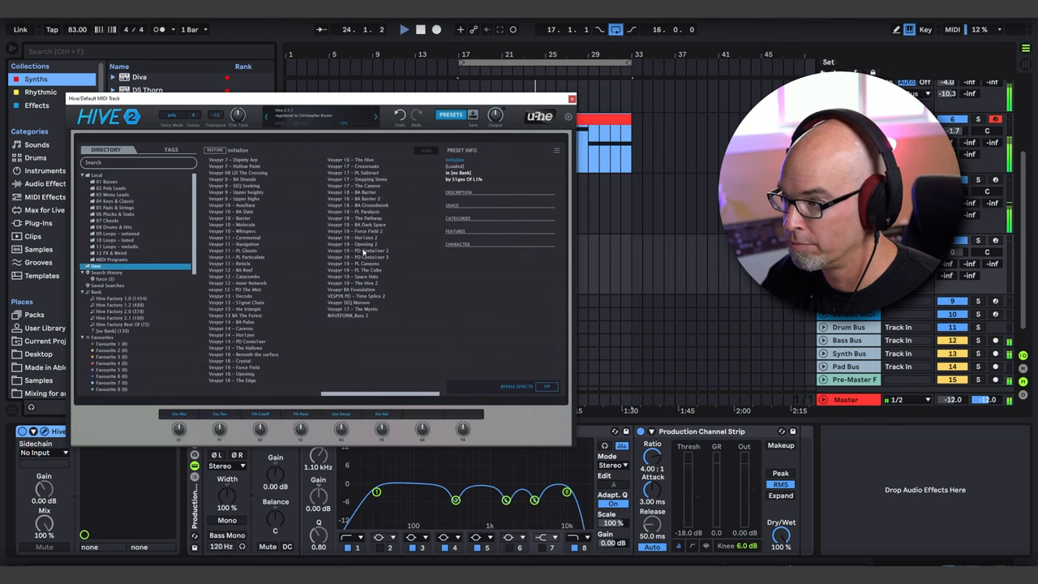
Step: Bring up Hive 2's preset browser to choose a sound for the new track
{"action": "left_click", "coordinate": [358, 250]}
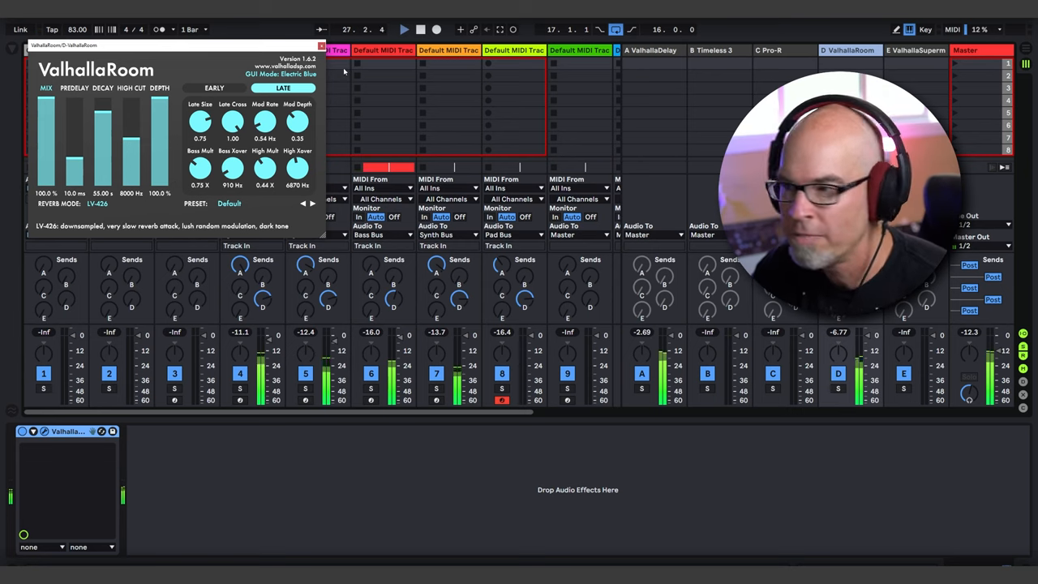
Step: Show ValhallaRoom's Default preset parameters on return track D
{"action": "left_click", "coordinate": [321, 46]}
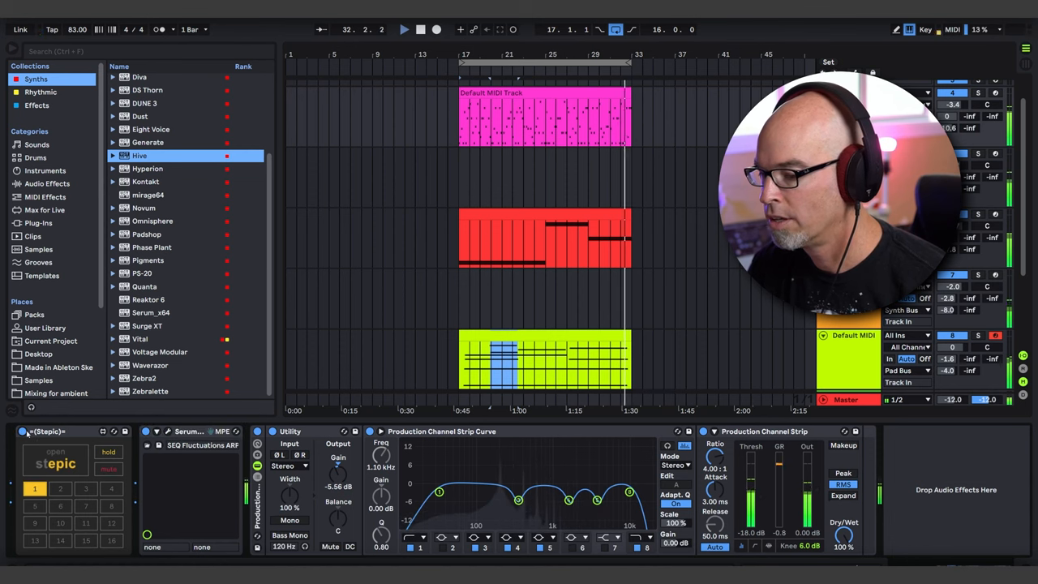
{"action": "left_click", "coordinate": [22, 432]}
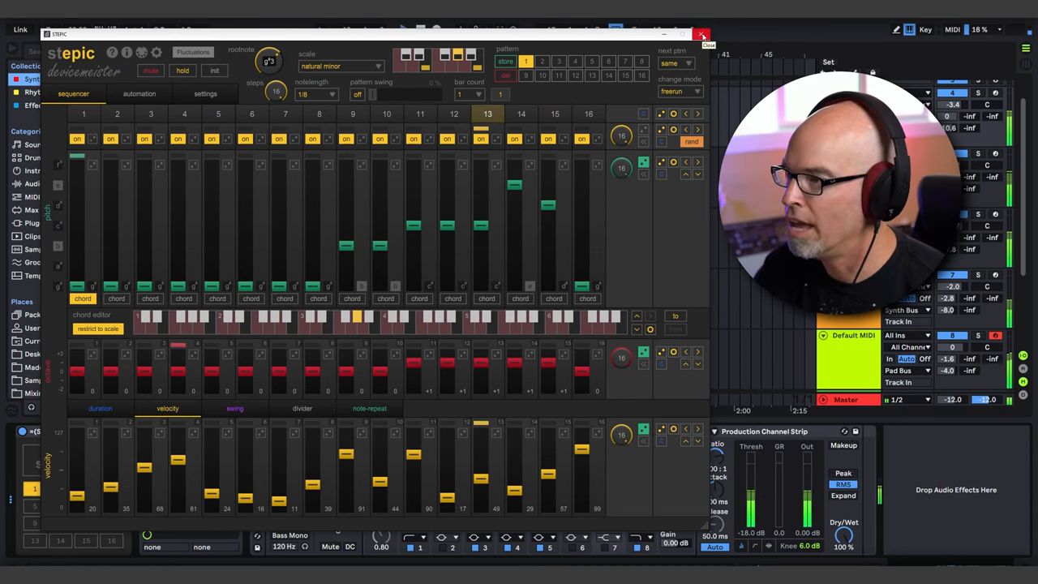
{"action": "left_click", "coordinate": [701, 36]}
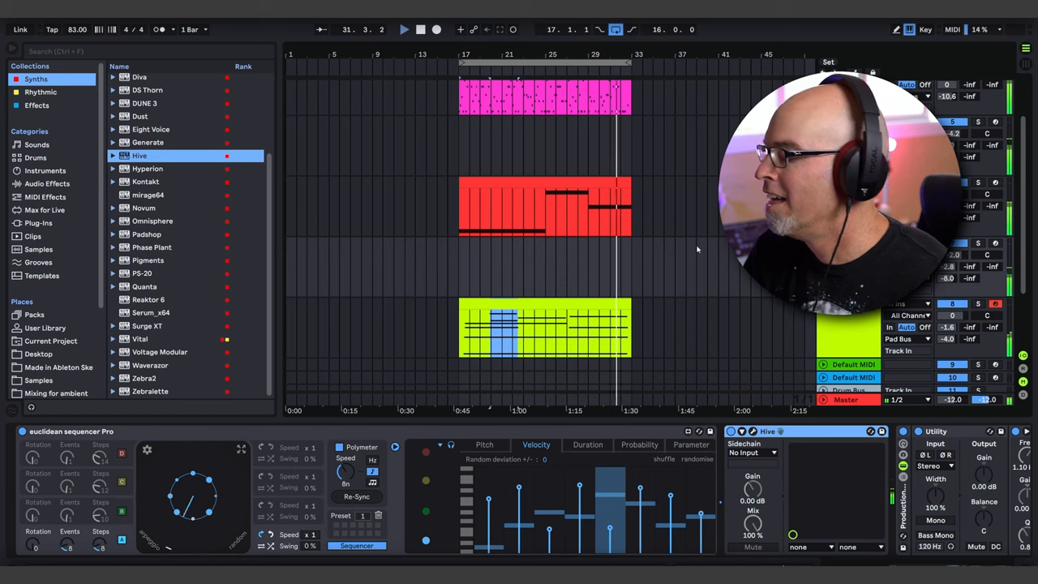
Step: Show the lime track's recorded Hive clip notes in the Clip View piano roll
{"action": "double_click", "coordinate": [543, 328]}
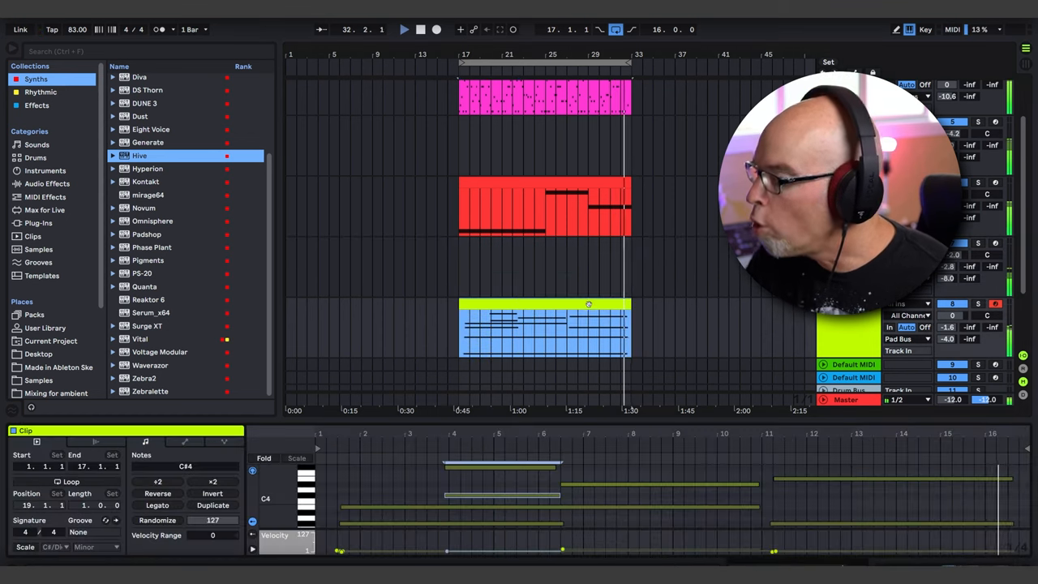